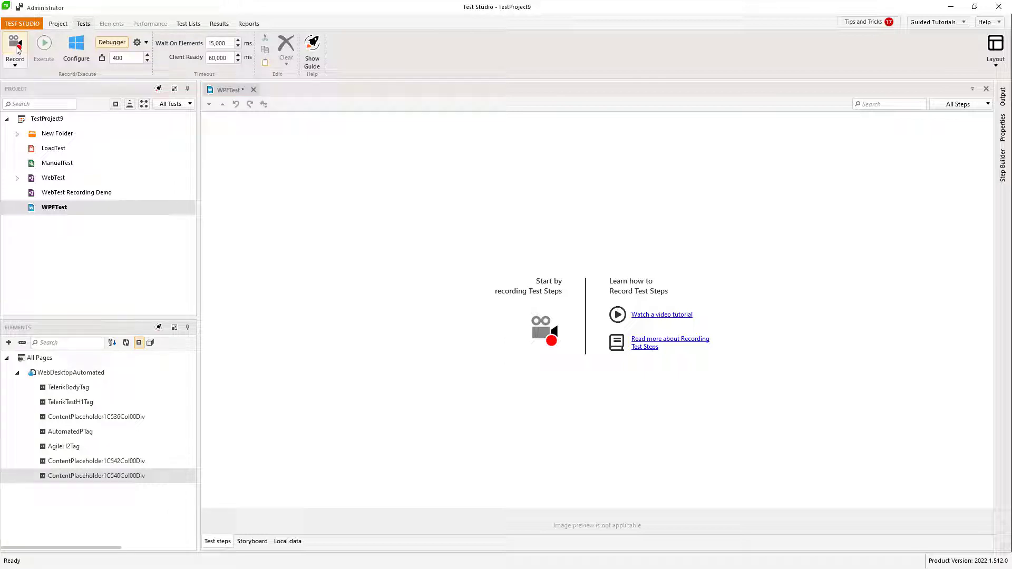
- Start recording WPFTest, bringing up the Configure WPF Application Path dialog
{"action": "left_click", "coordinate": [15, 49]}
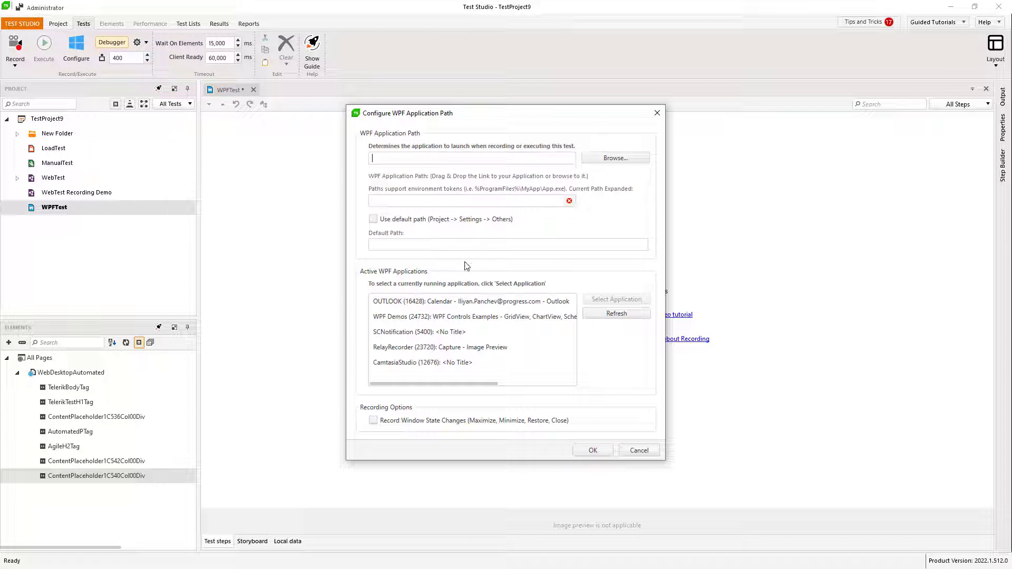
- Select the running WPF Demos application as the test's launch application
{"action": "left_click", "coordinate": [473, 316]}
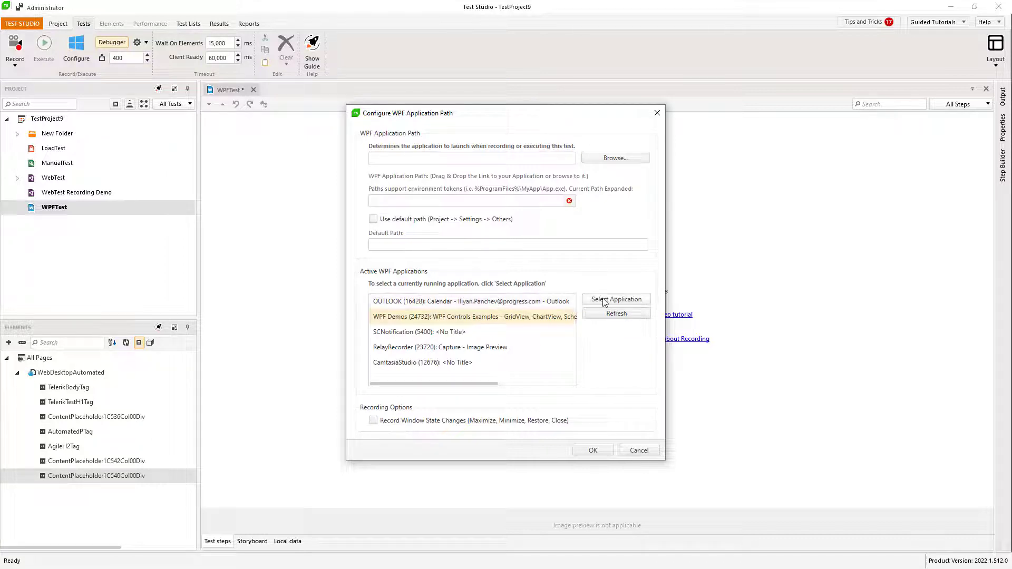
{"action": "left_click", "coordinate": [615, 299]}
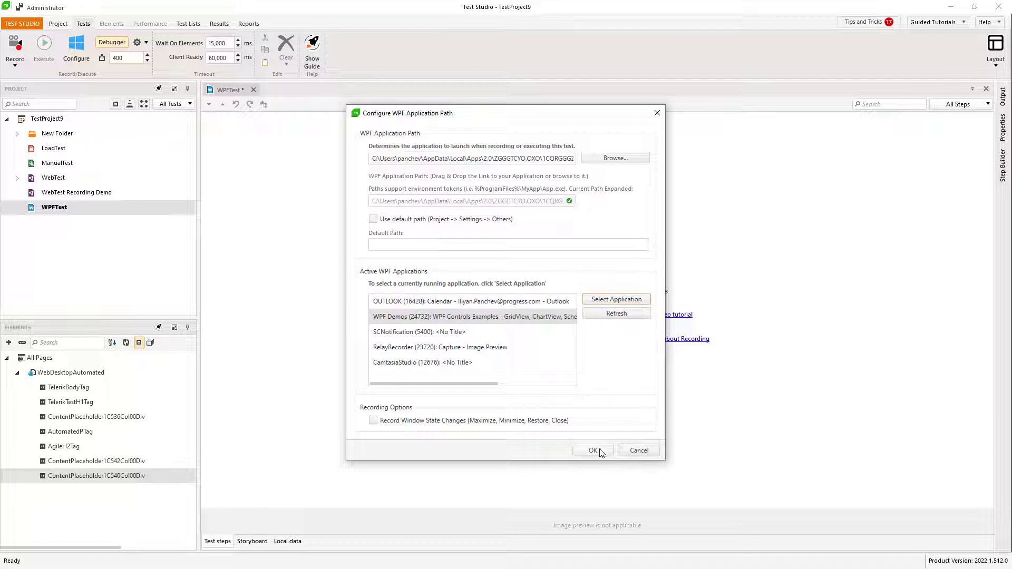
- Confirm the WPF Demos application path so the demos launch with the recorder attached
{"action": "left_click", "coordinate": [592, 449]}
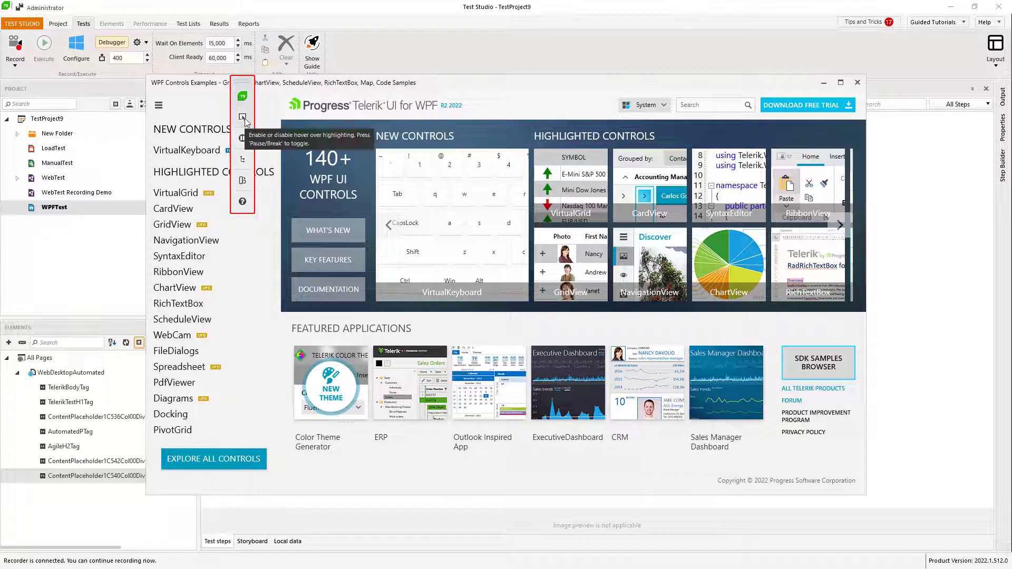
{"action": "mouse_move", "coordinate": [242, 139]}
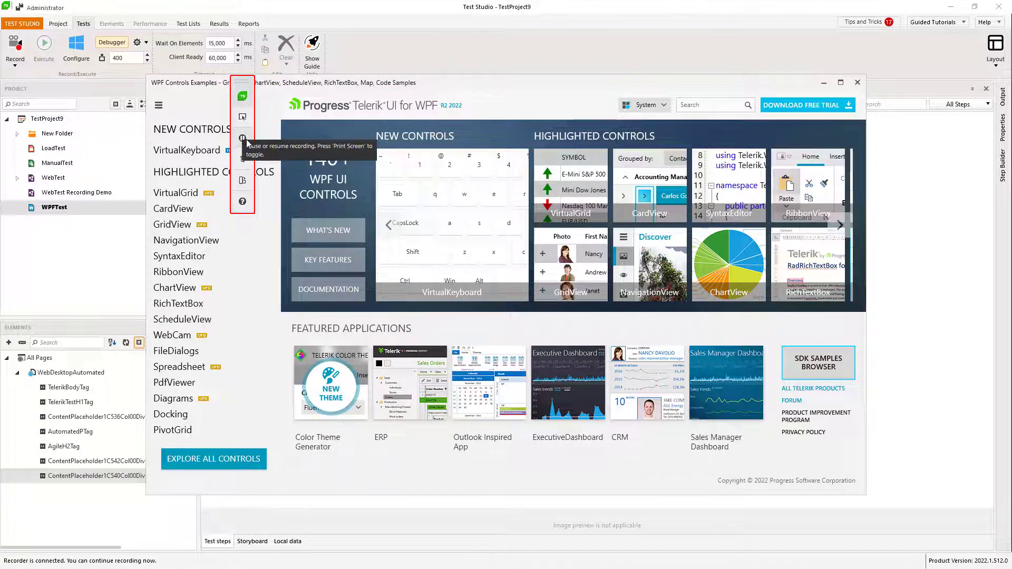
{"action": "mouse_move", "coordinate": [242, 160]}
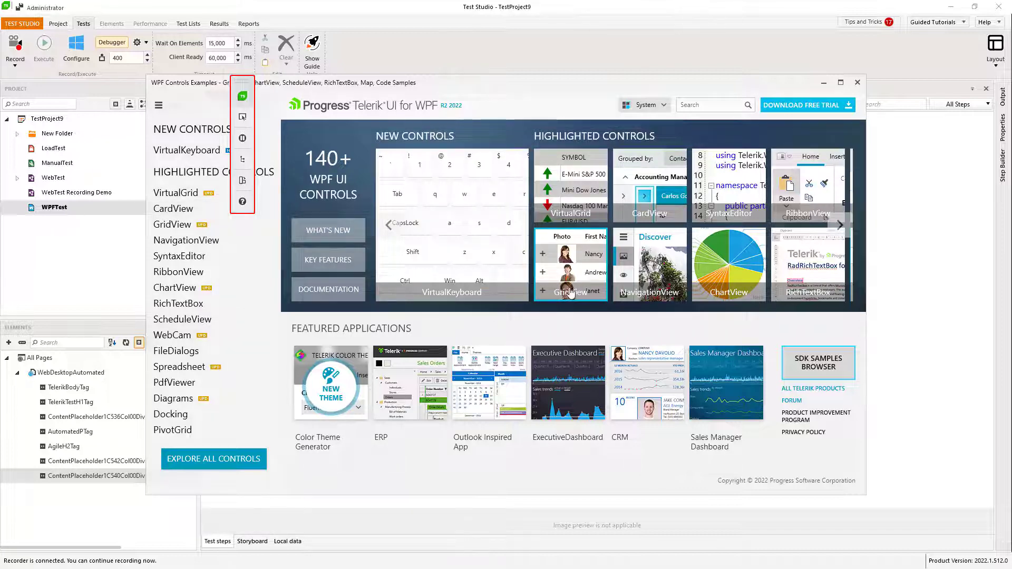
- Open the GridView First Look demo and search the demos for 'grid'
{"action": "left_click", "coordinate": [569, 291]}
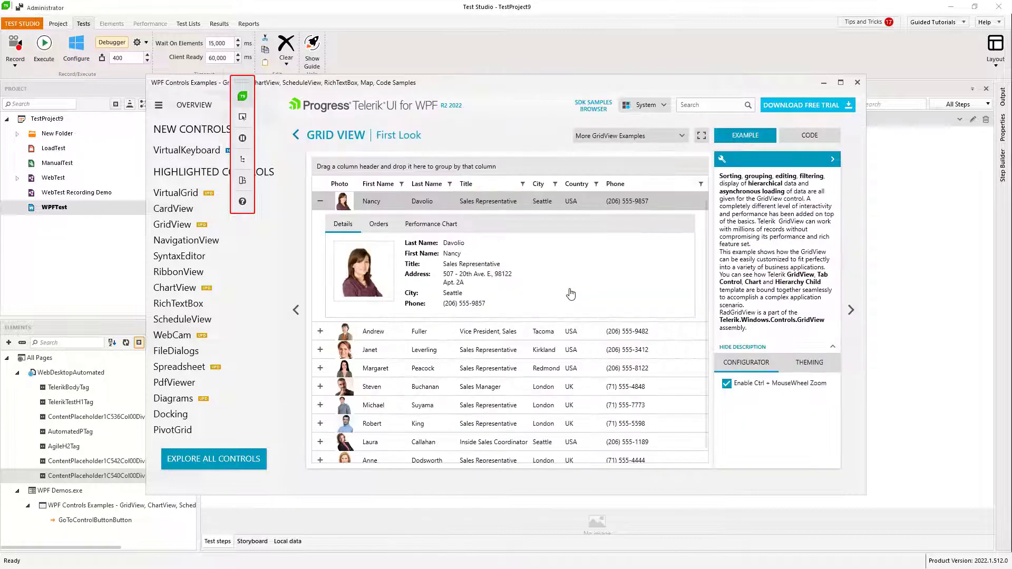
{"action": "left_click", "coordinate": [710, 104]}
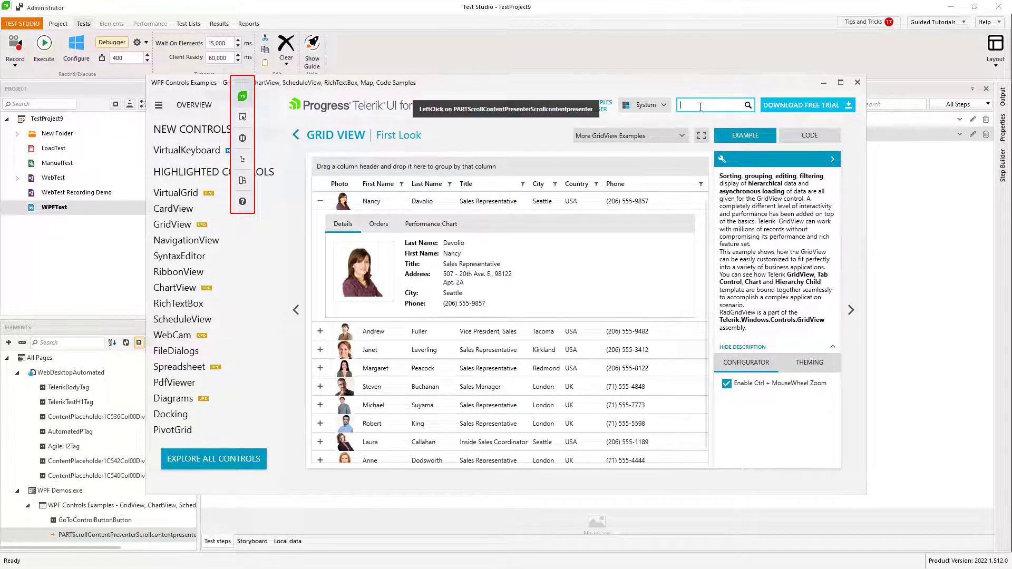
{"action": "type", "text": "grid"}
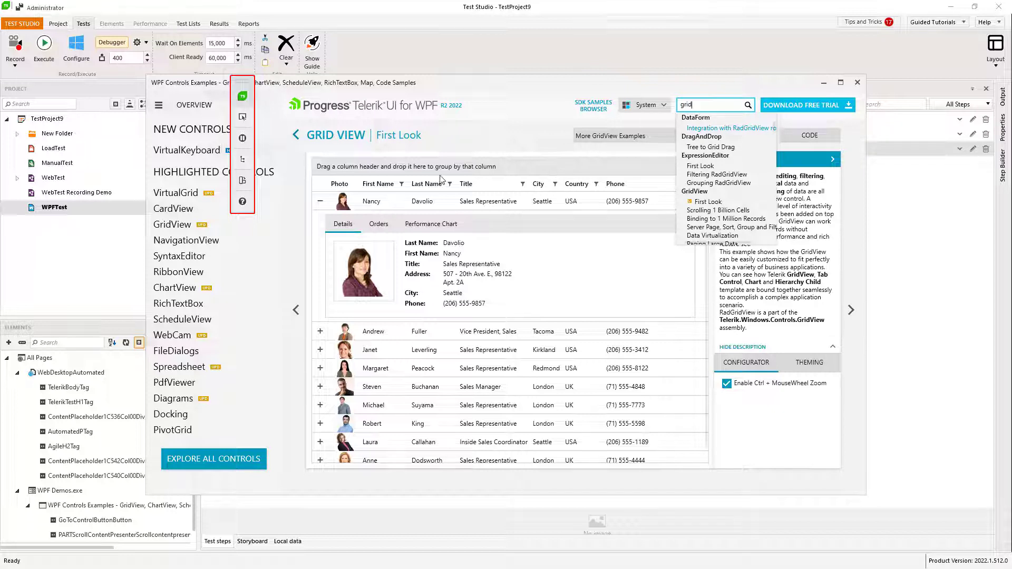
{"action": "mouse_move", "coordinate": [250, 125]}
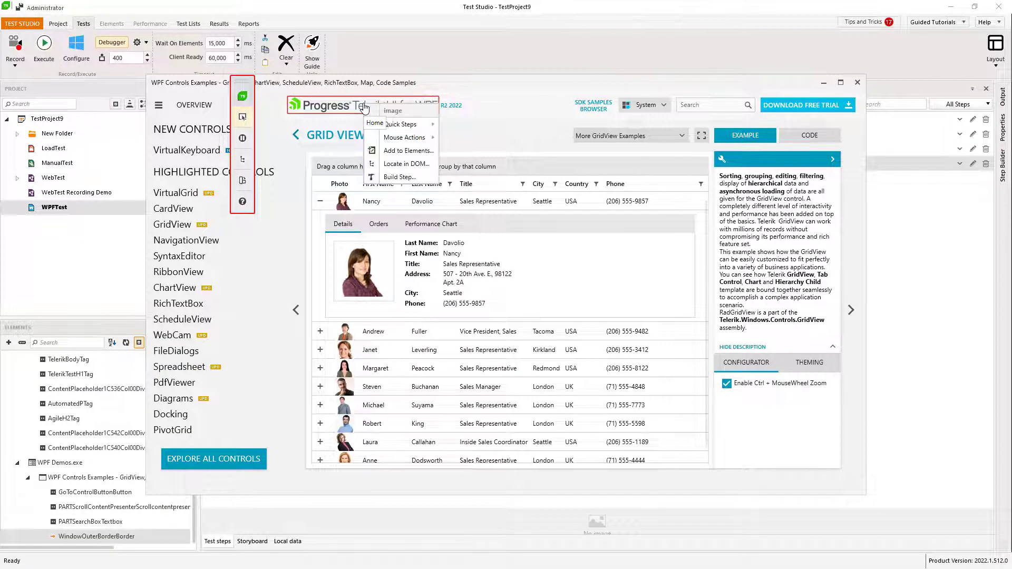
{"action": "mouse_move", "coordinate": [400, 123]}
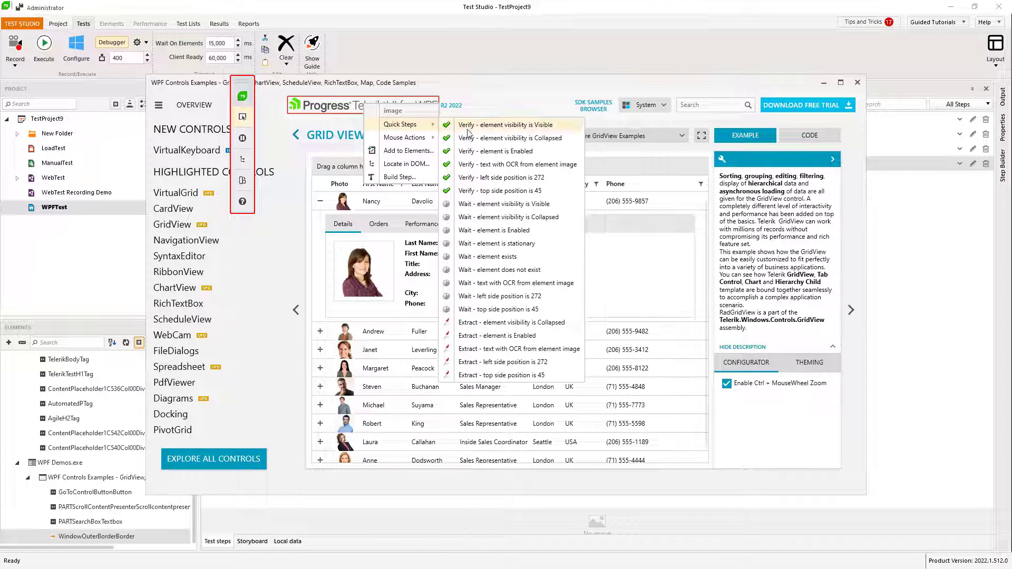
{"action": "mouse_move", "coordinate": [468, 138]}
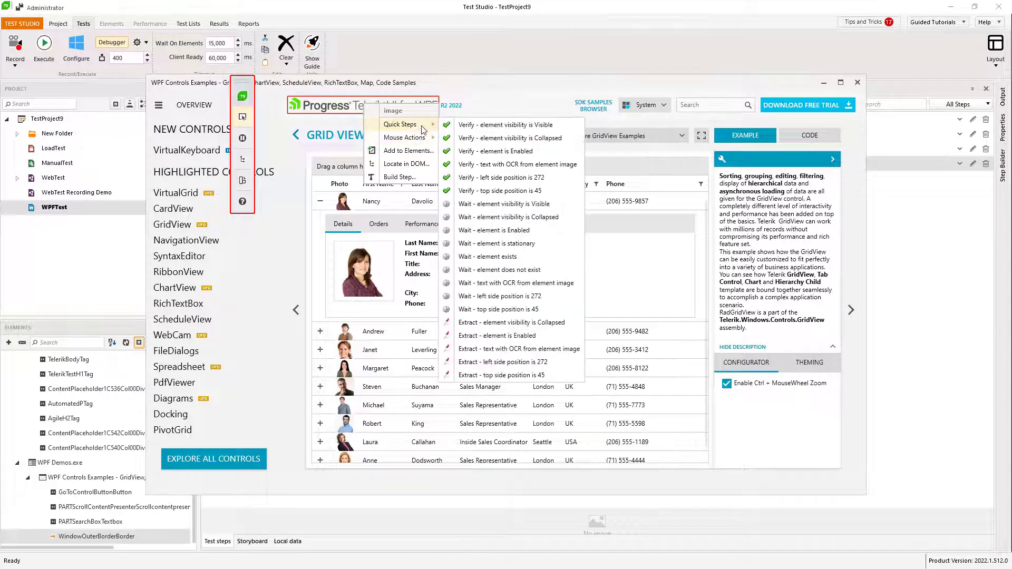
{"action": "mouse_move", "coordinate": [505, 125]}
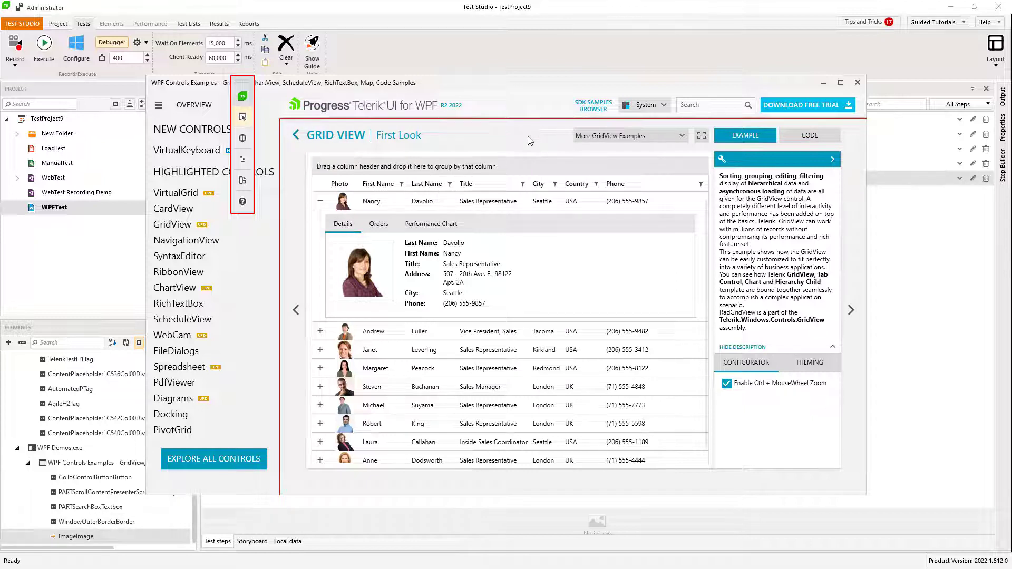
- Preview the Property, Visibility, ToolTip and TextFromImage verifications for the grid
{"action": "left_click", "coordinate": [629, 136]}
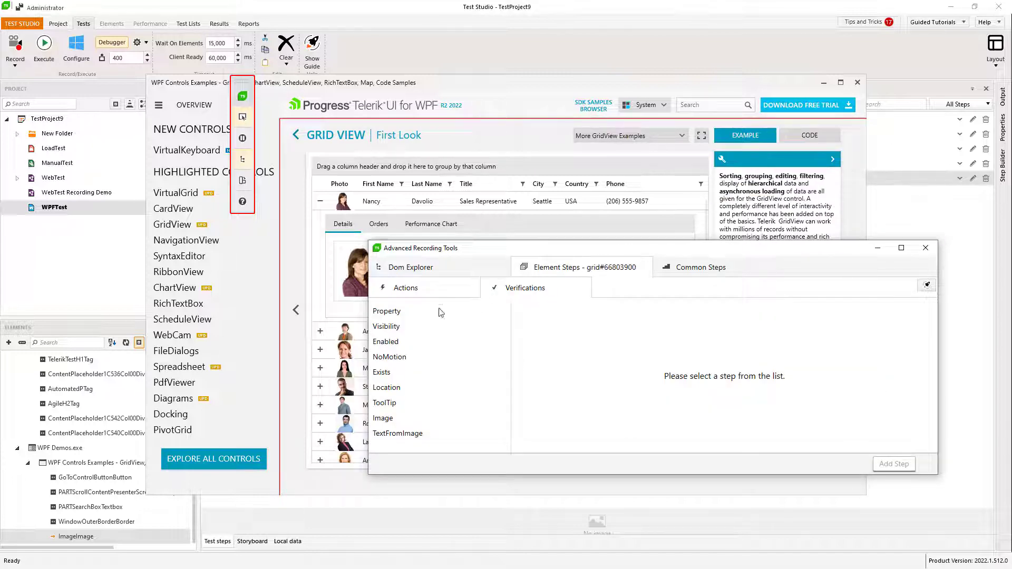
{"action": "left_click", "coordinate": [386, 311]}
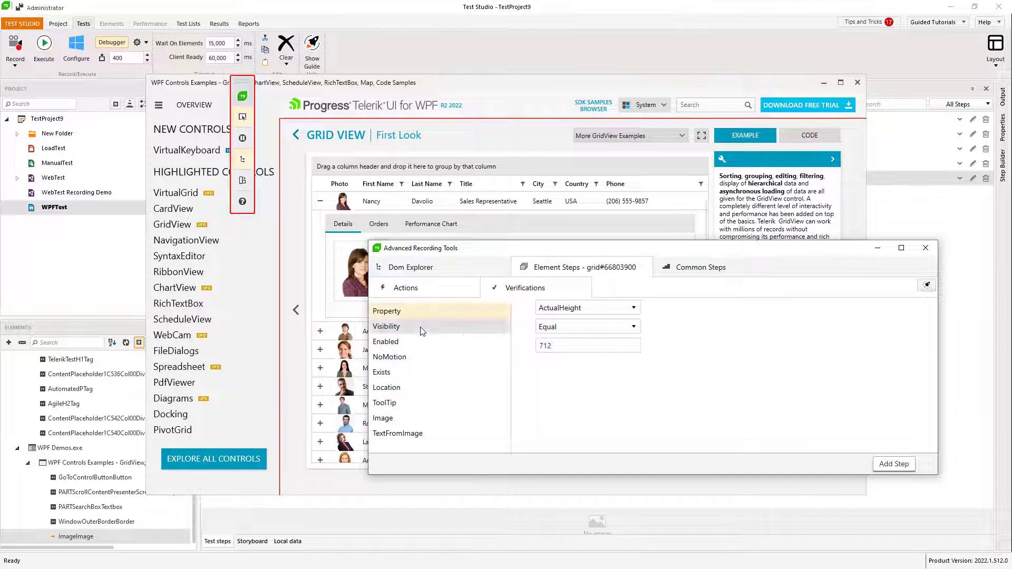
{"action": "left_click", "coordinate": [386, 326]}
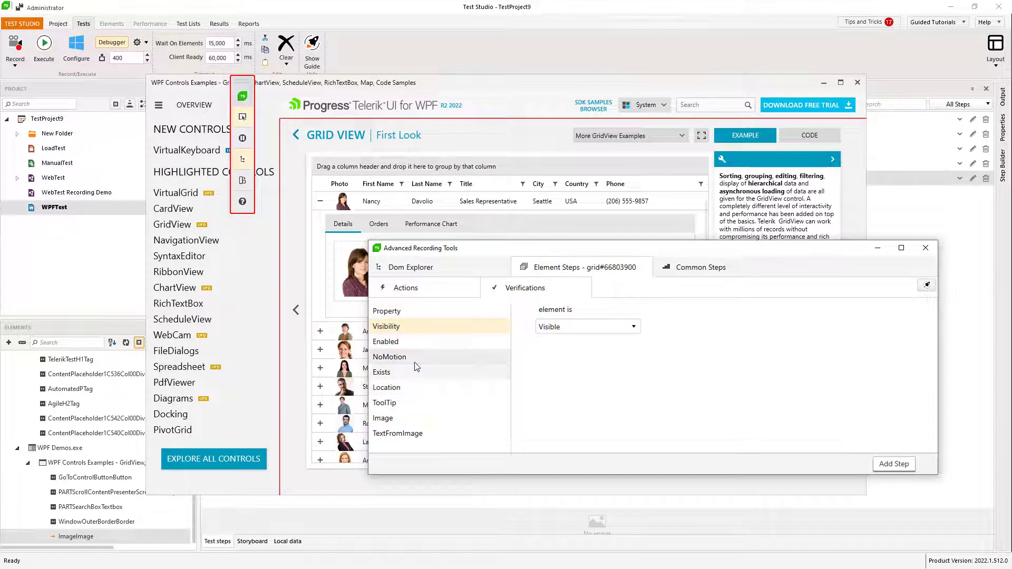
{"action": "left_click", "coordinate": [384, 402]}
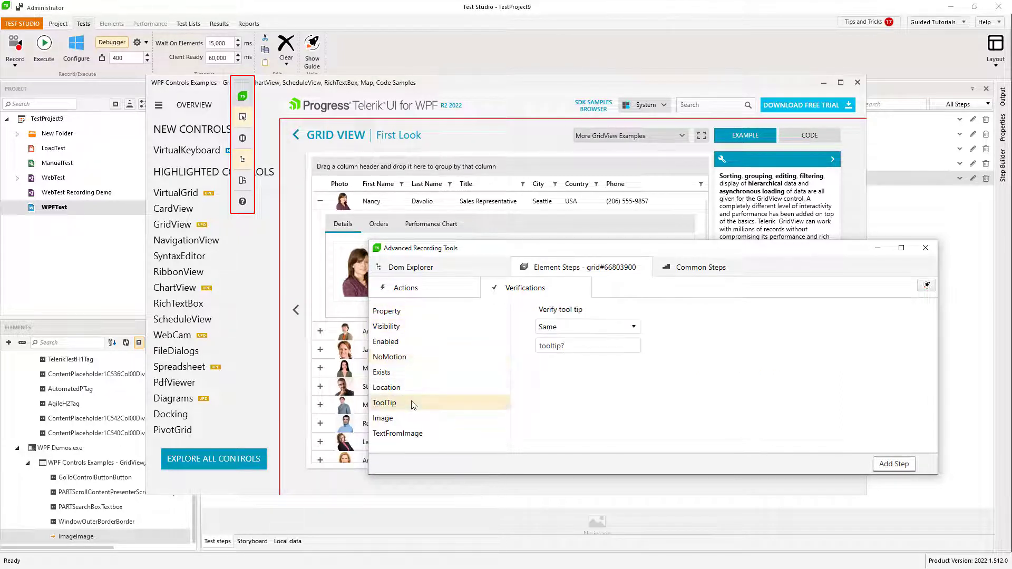
{"action": "mouse_move", "coordinate": [397, 433]}
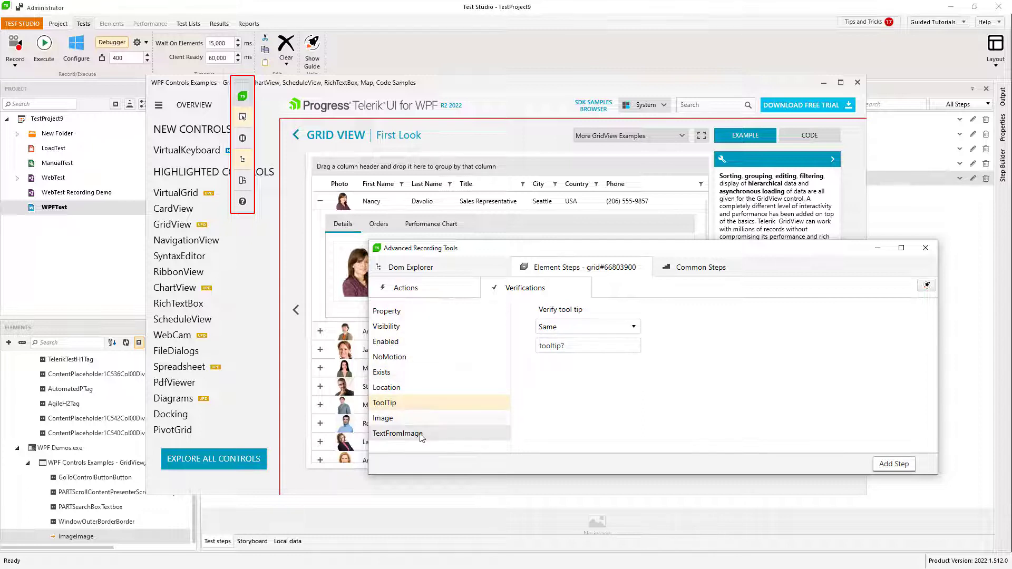
{"action": "mouse_move", "coordinate": [420, 425]}
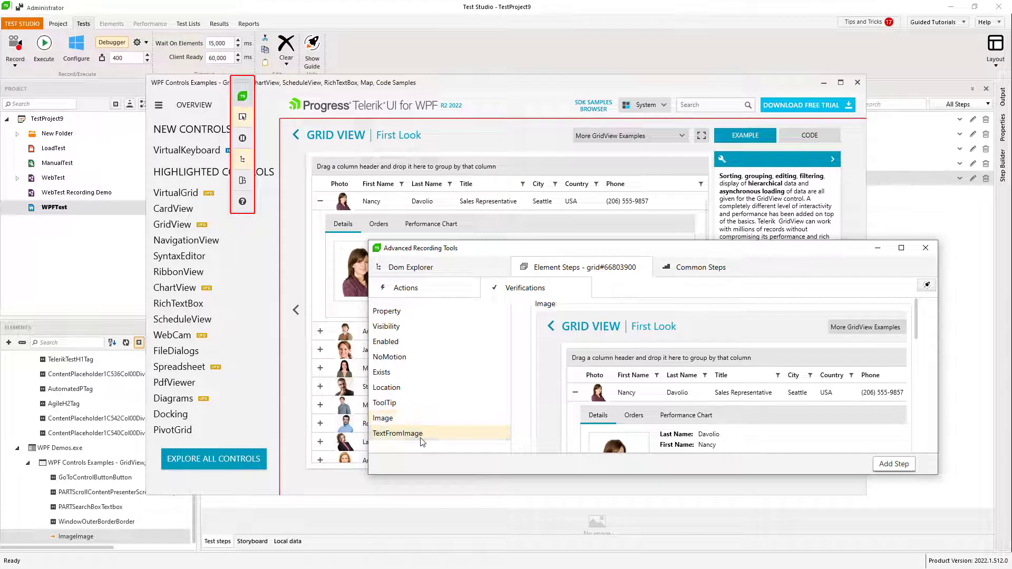
{"action": "left_click", "coordinate": [397, 433]}
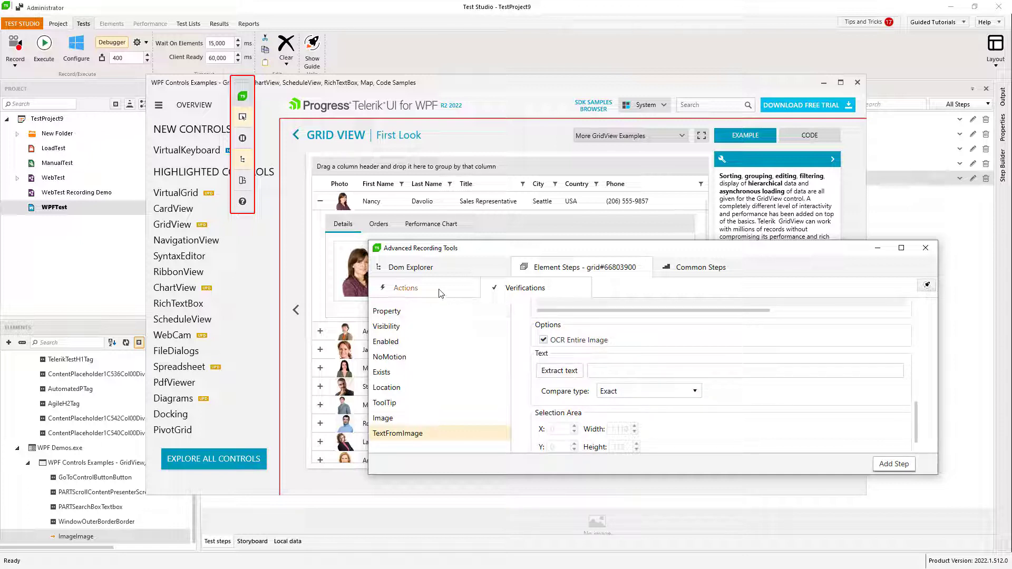
- In the Dom Explorer, select the Border Name='WindowOuterBorder' node
{"action": "left_click", "coordinate": [410, 266]}
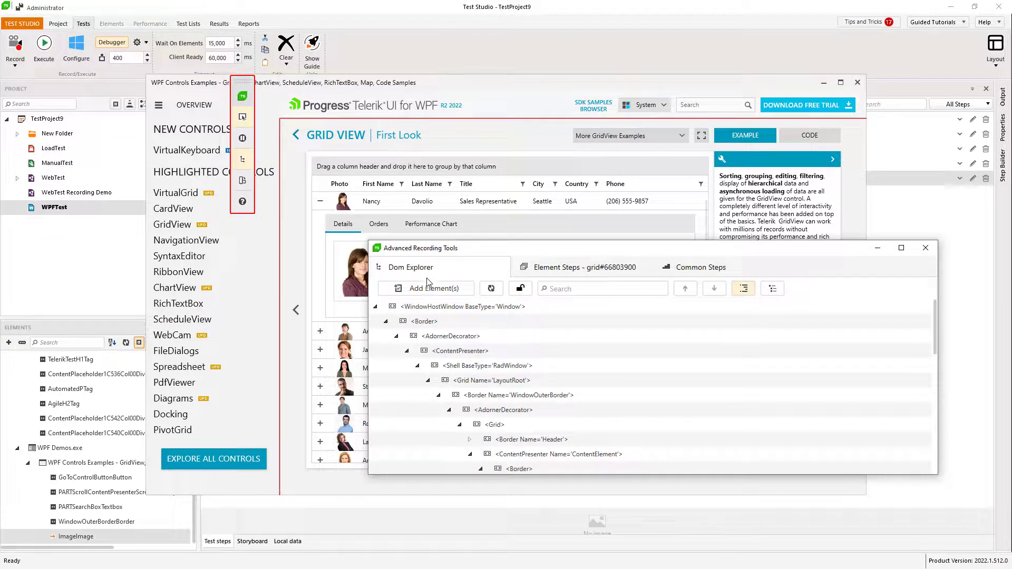
{"action": "left_click", "coordinate": [518, 395]}
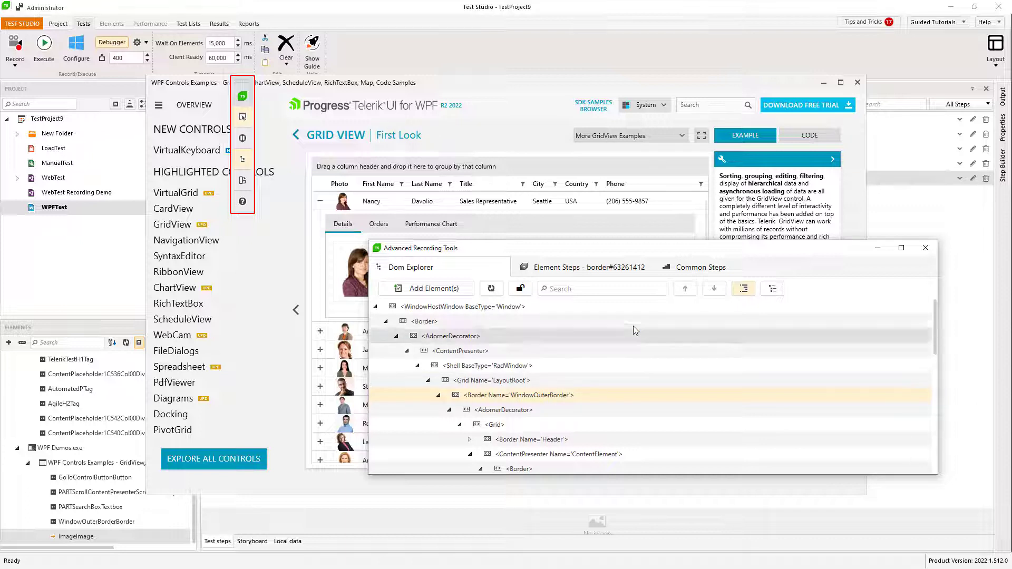
- Add a Capture Window step from Common Steps, then close the WPF Demos window
{"action": "left_click", "coordinate": [700, 267]}
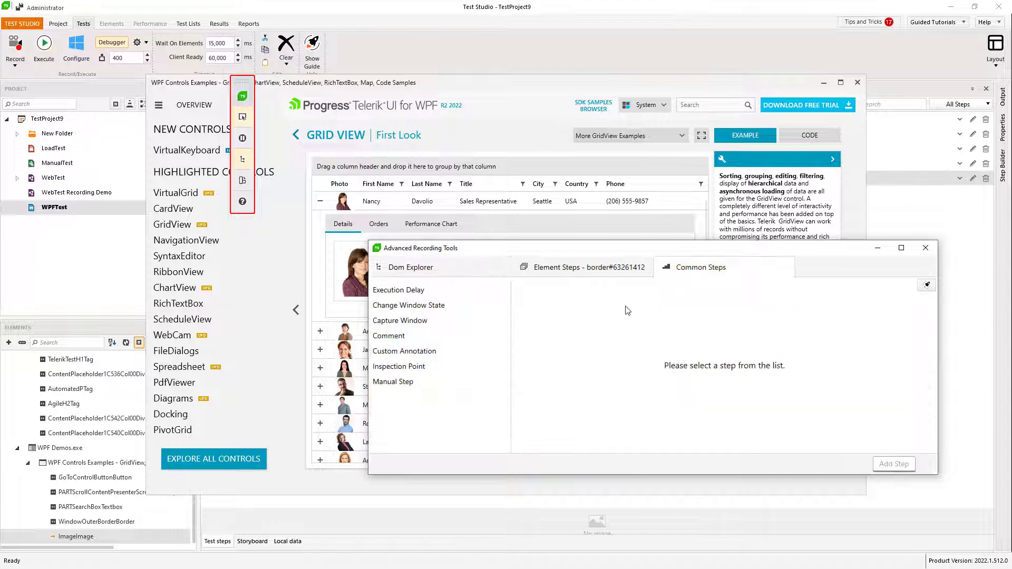
{"action": "left_click", "coordinate": [398, 290]}
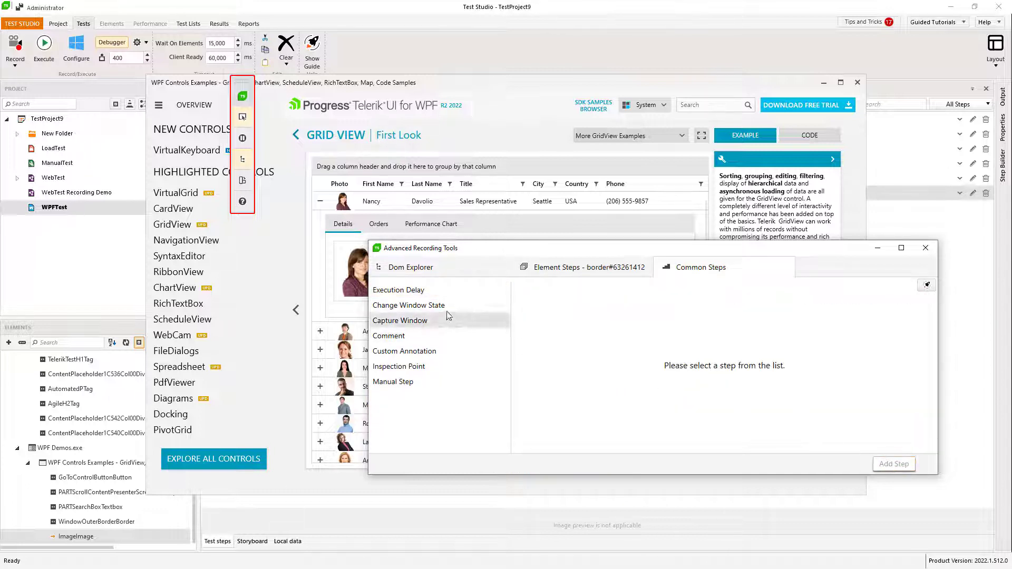
{"action": "left_click", "coordinate": [408, 304]}
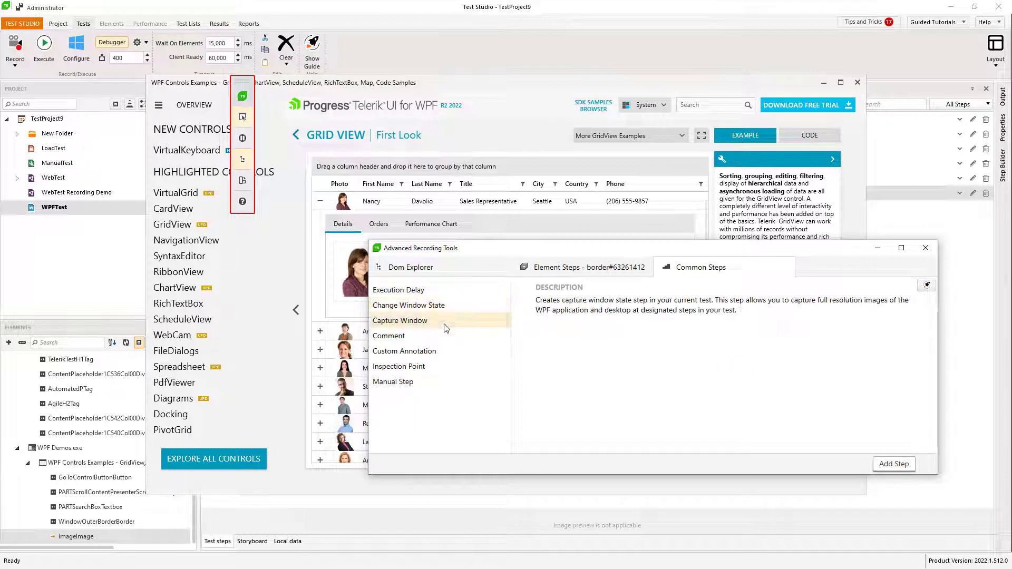
{"action": "left_click", "coordinate": [894, 463]}
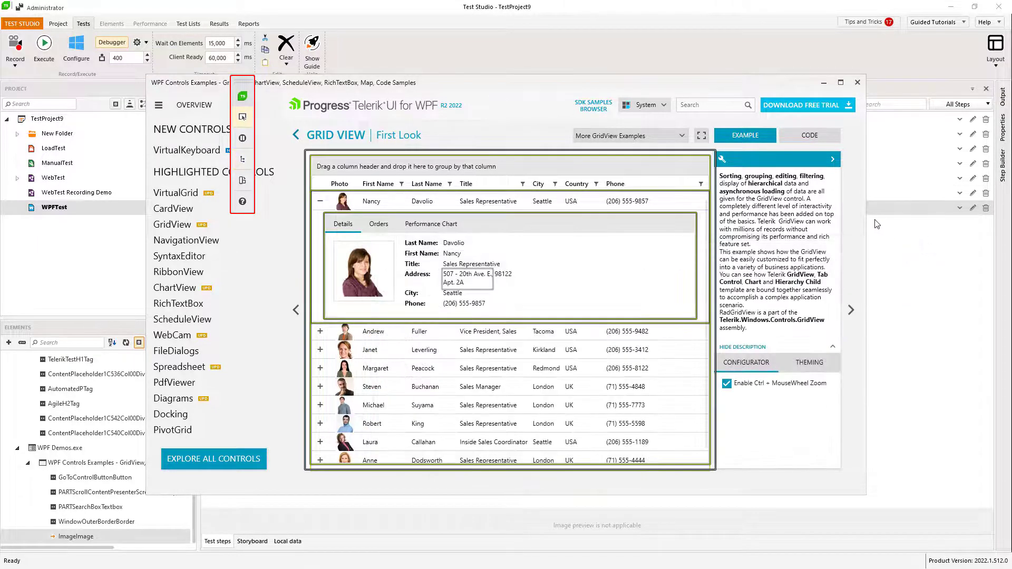
{"action": "left_click", "coordinate": [857, 82]}
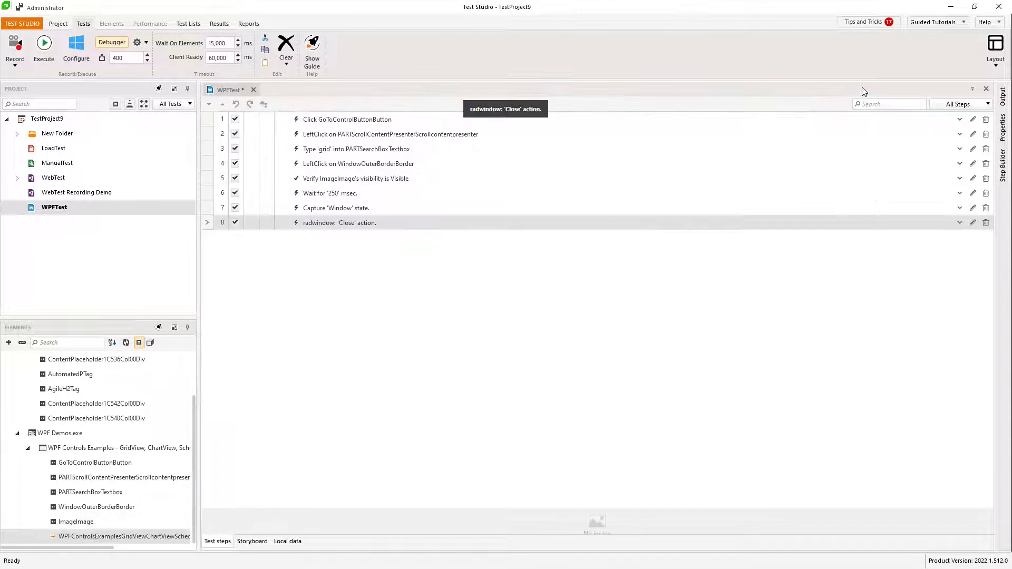